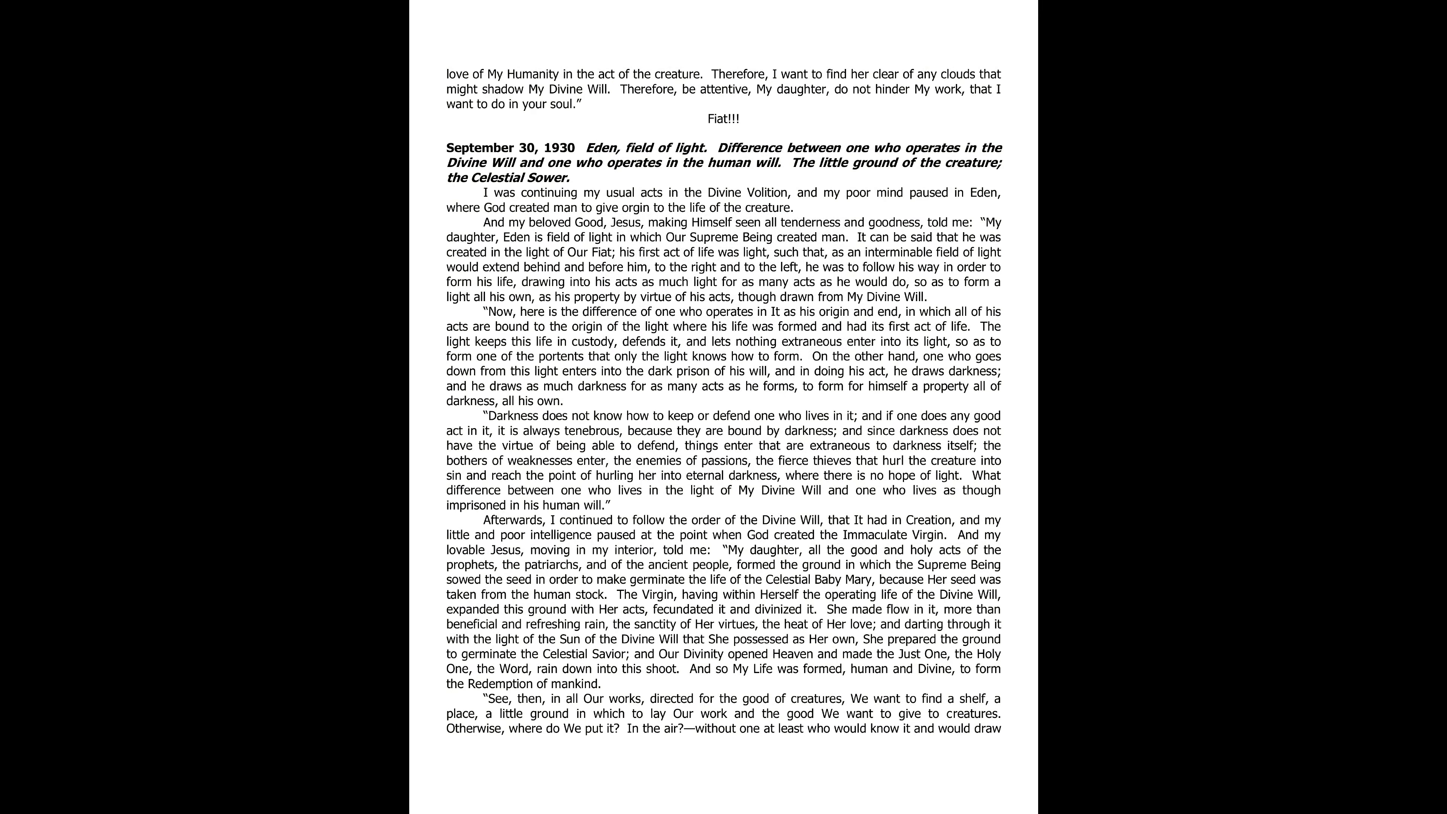
scroll(down, 3)
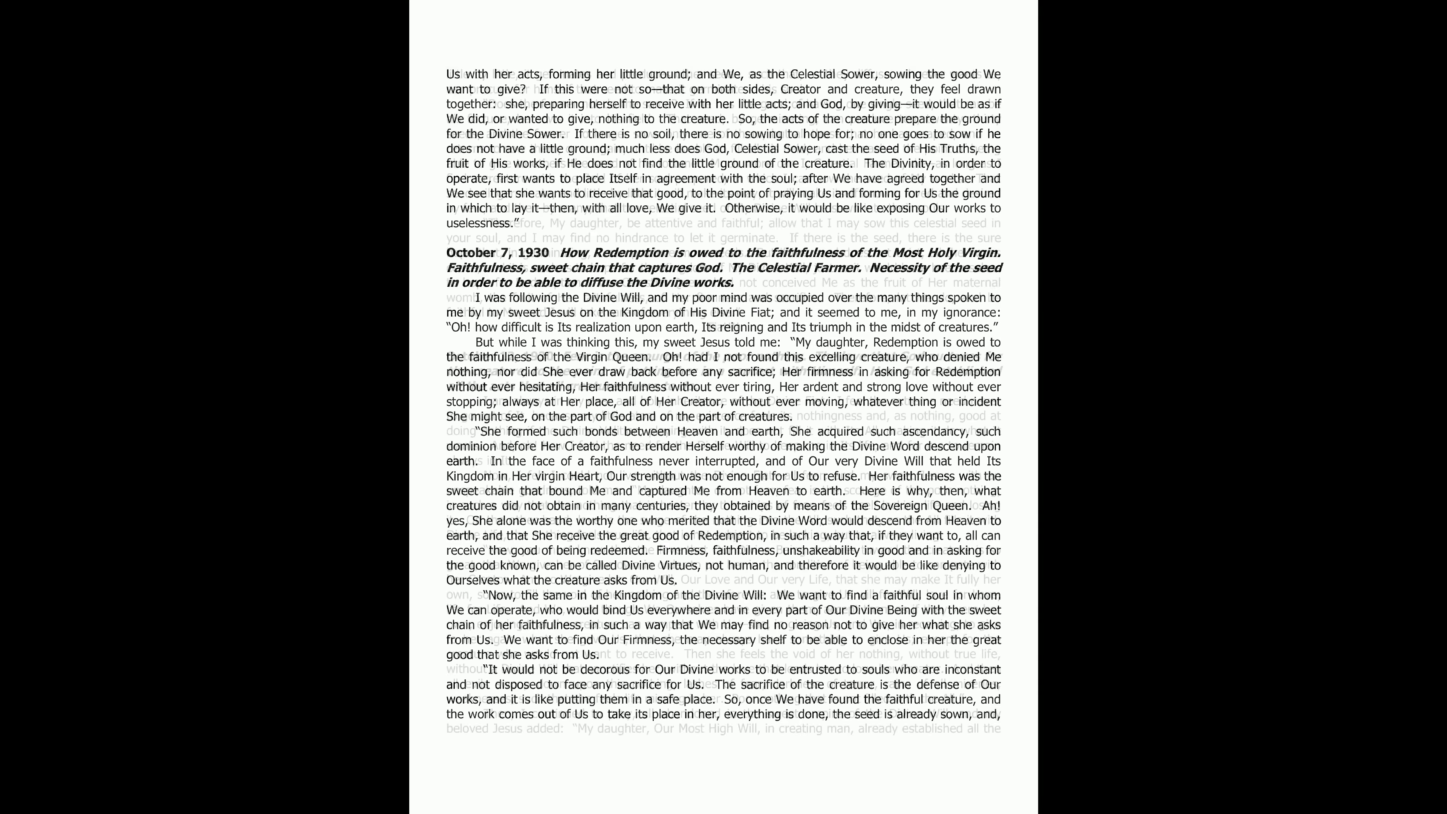
scroll(down, 3)
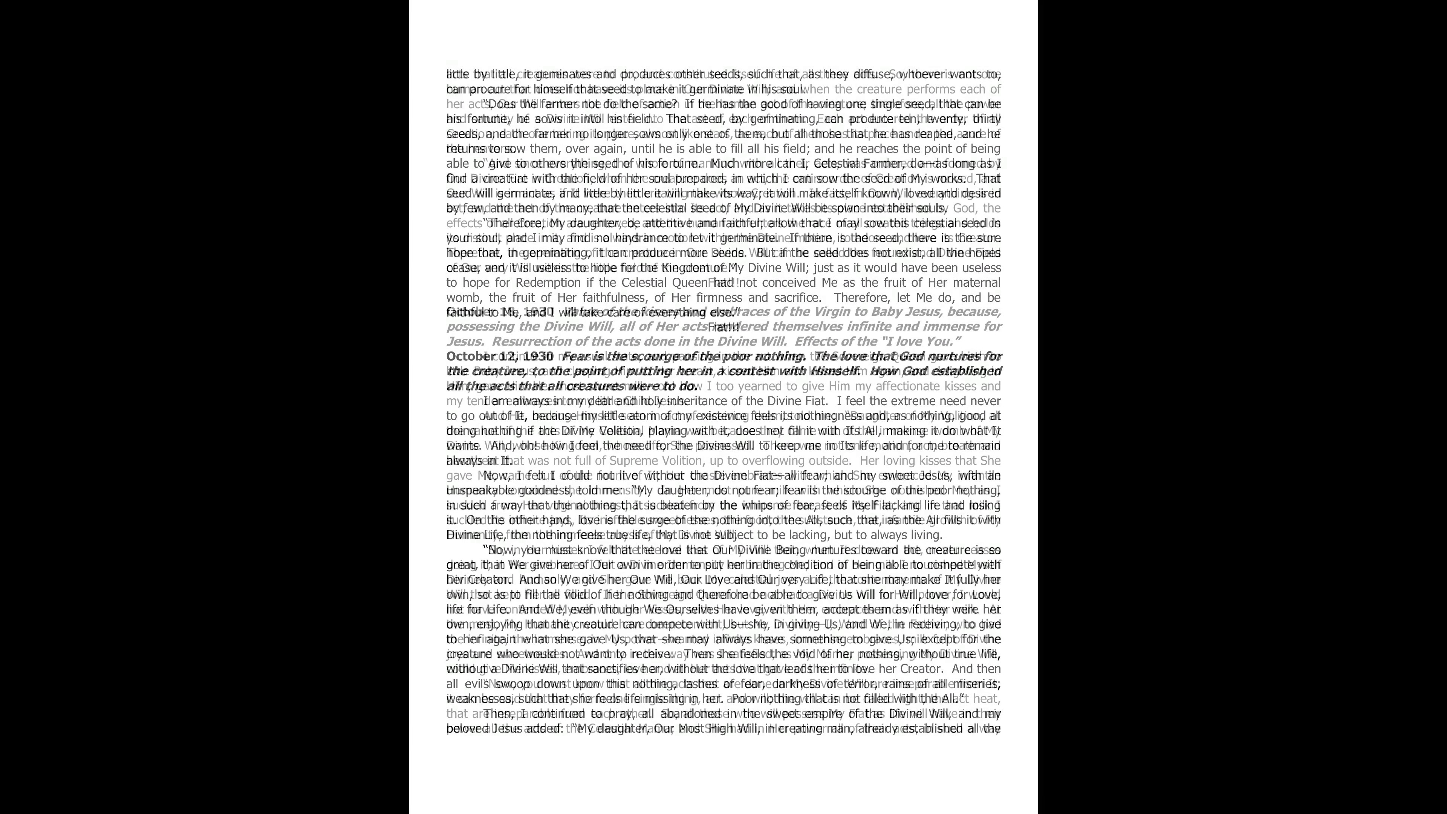
scroll(down, 3)
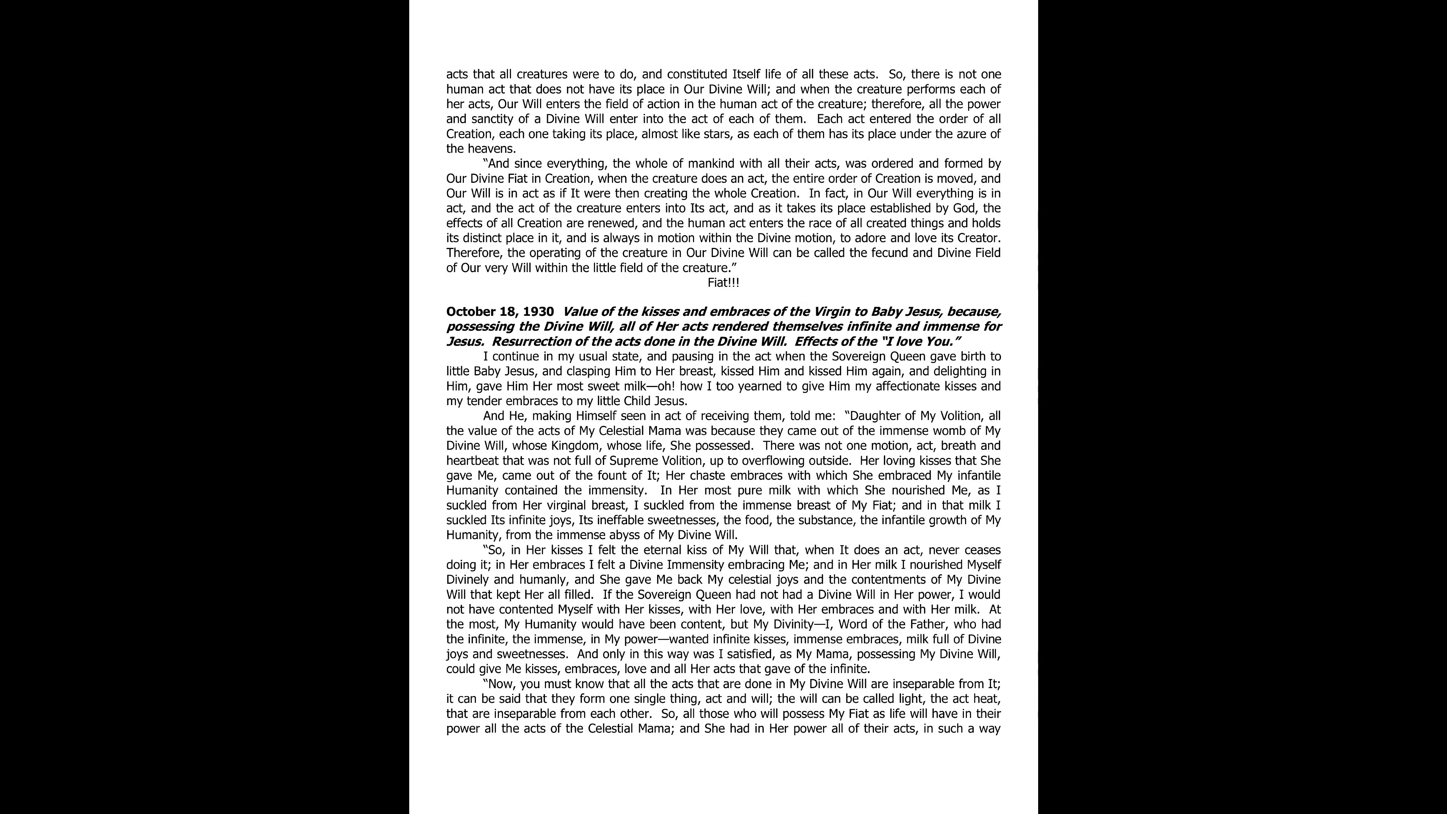
scroll(down, 3)
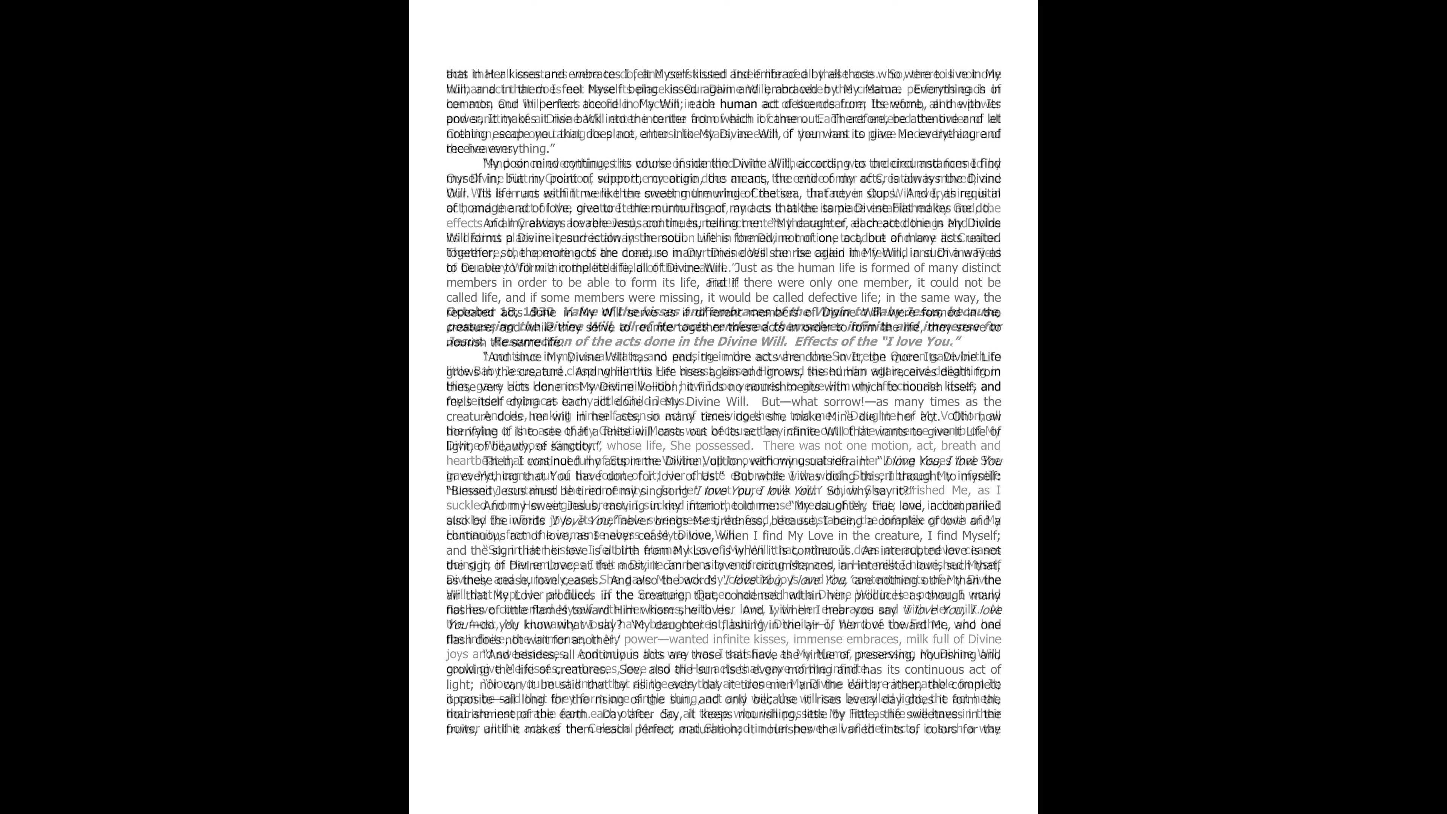